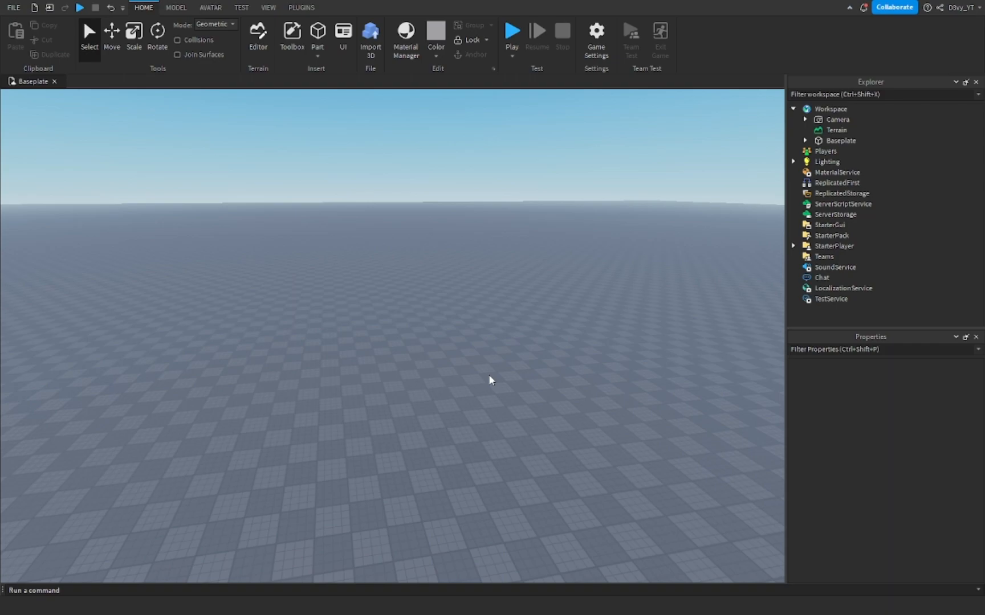
{"action": "mouse_move", "coordinate": [482, 375]}
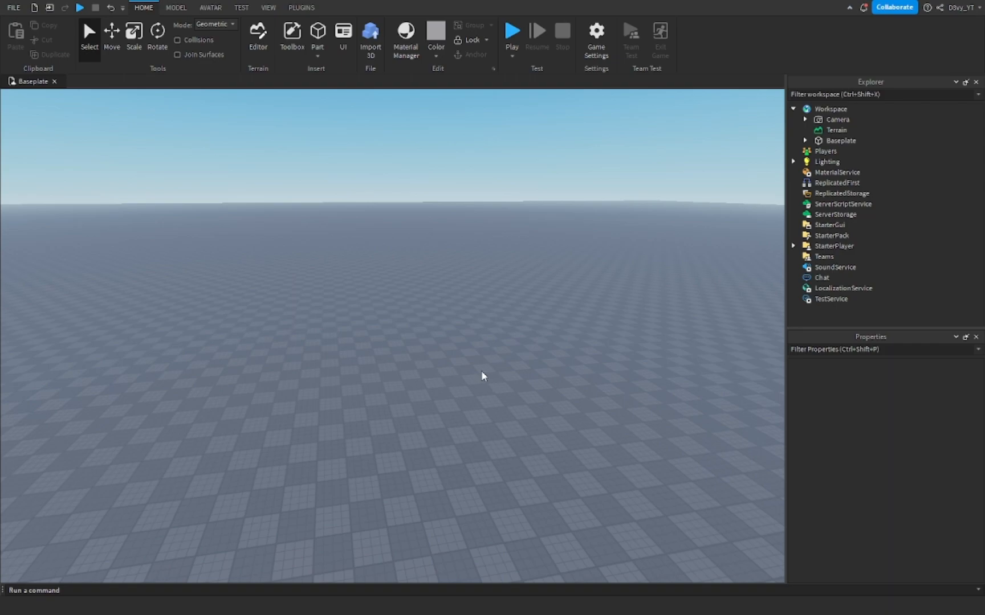
{"action": "mouse_move", "coordinate": [413, 387]}
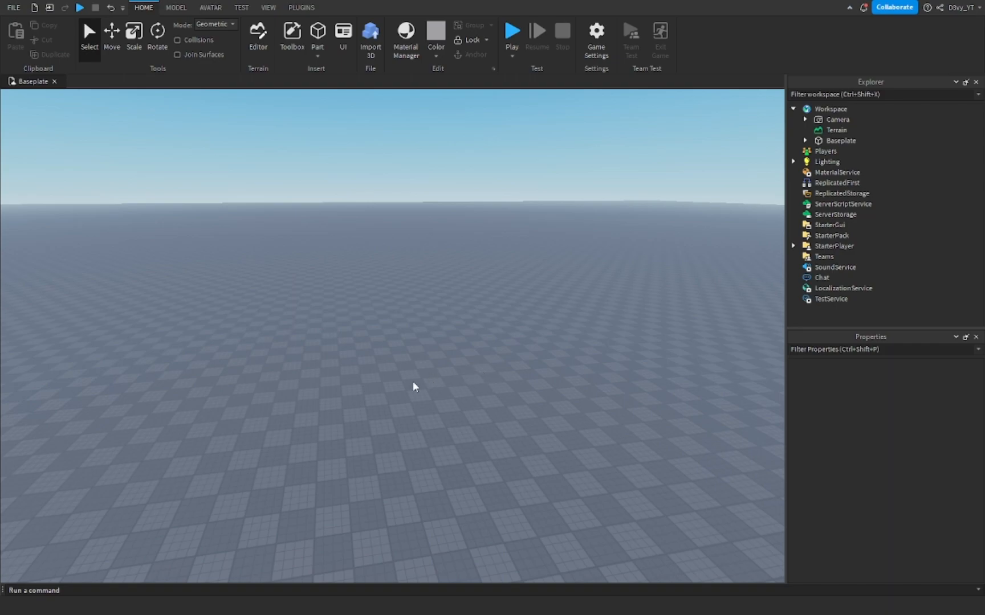
{"action": "mouse_move", "coordinate": [307, 174]}
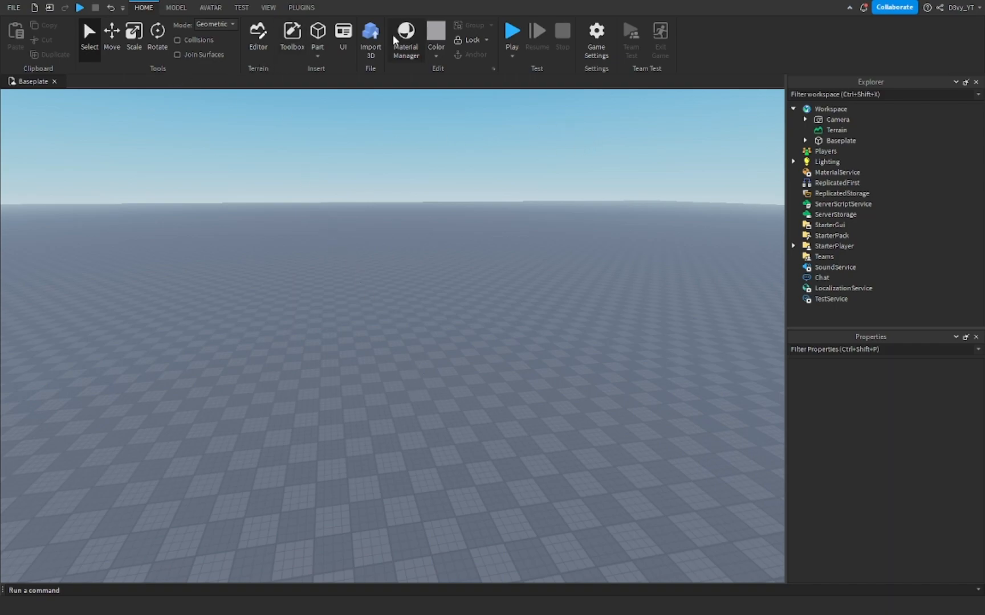
Insert a new Script into ServerScriptService from the Insert Object list.
{"action": "left_click", "coordinate": [843, 204]}
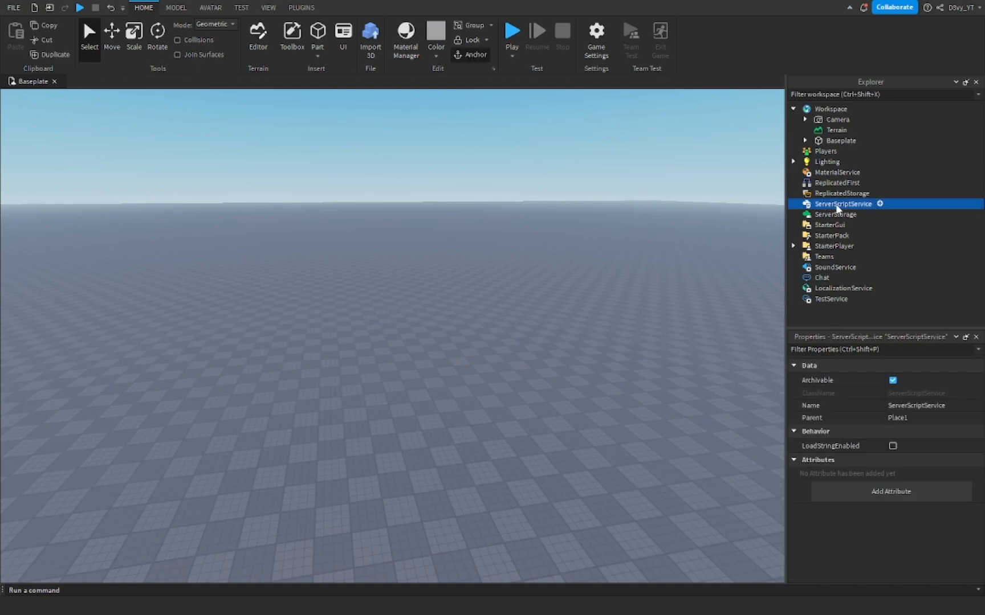
{"action": "left_click", "coordinate": [880, 203]}
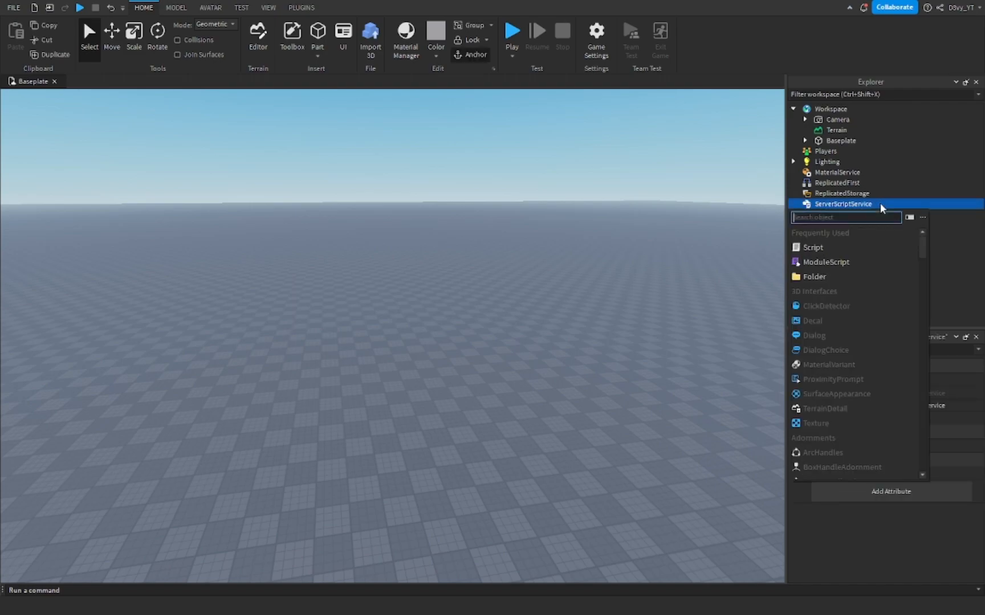
{"action": "left_click", "coordinate": [812, 247]}
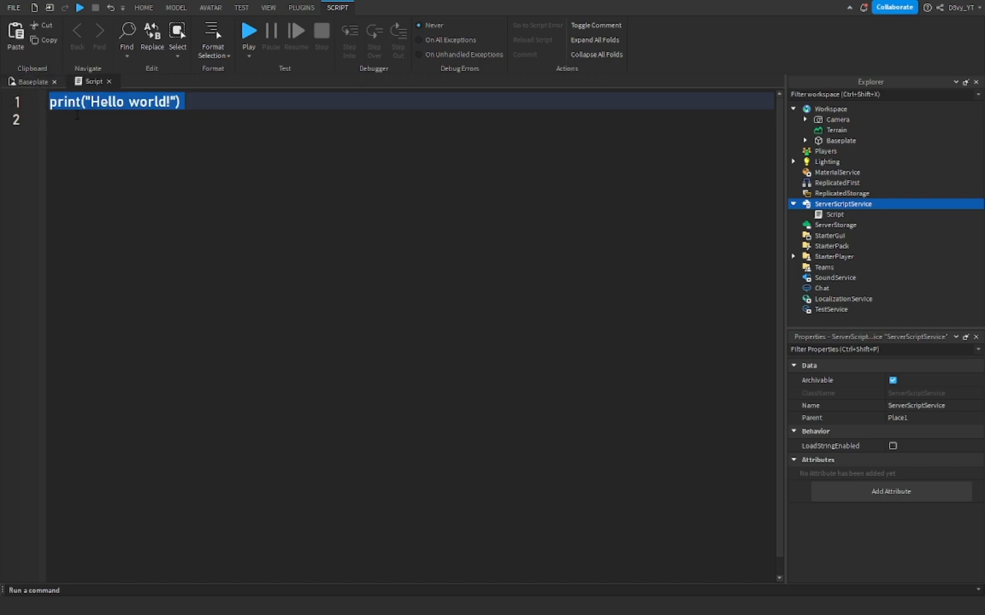
Declare the ChatService and Players variables and the owner name 'D3vy_YT'.
{"action": "type", "text": "local ServerScriptService = game:GetService(\"S"}
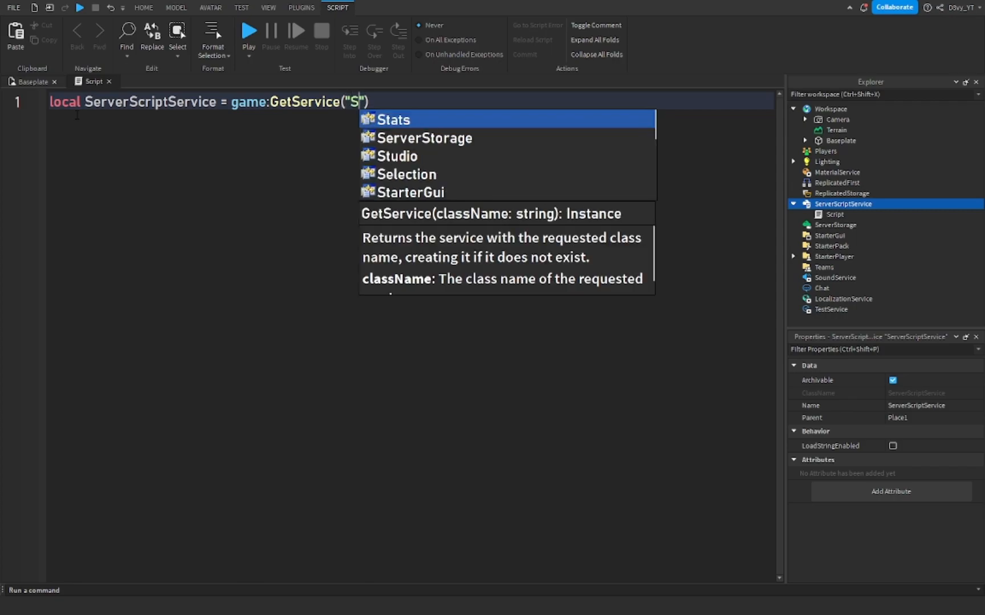
{"action": "type", "text": "local ChatService = require(ServerScriptService:WaitForChild(\"C"}
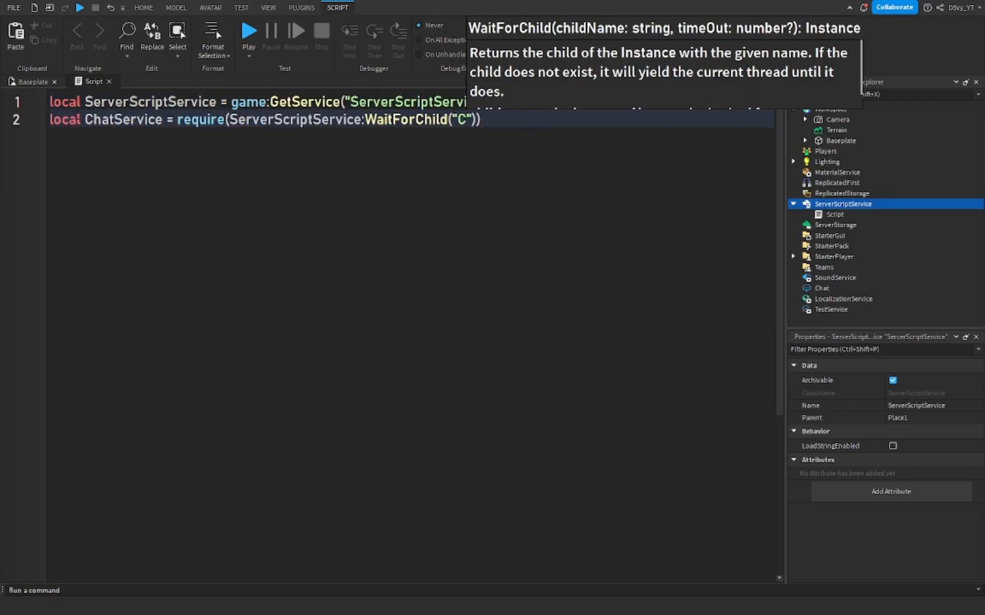
{"action": "type", "text": "hatServiceRunner"}
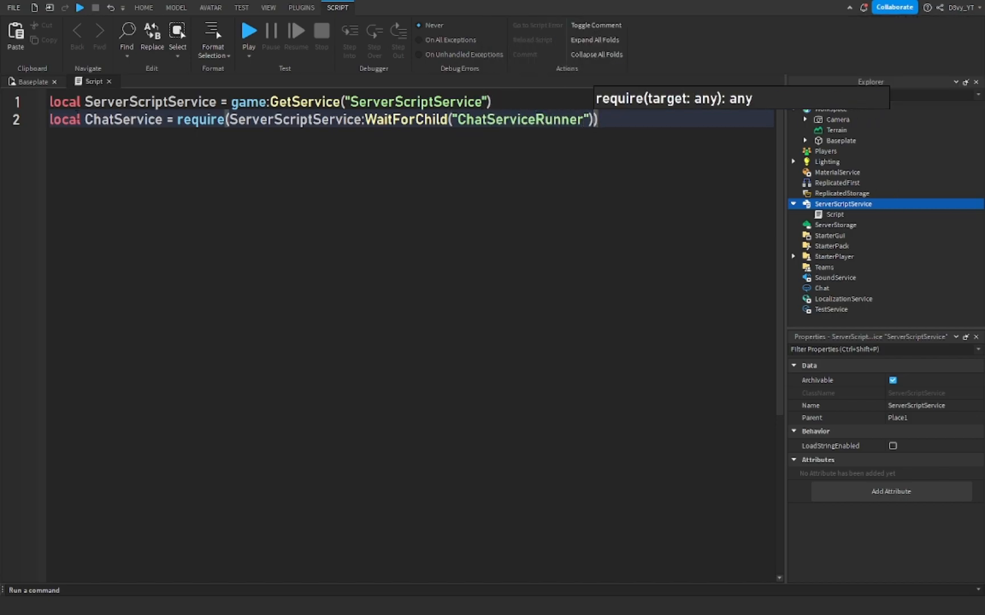
{"action": "type", "text": ":WaitForChild(\"ChatService\")"}
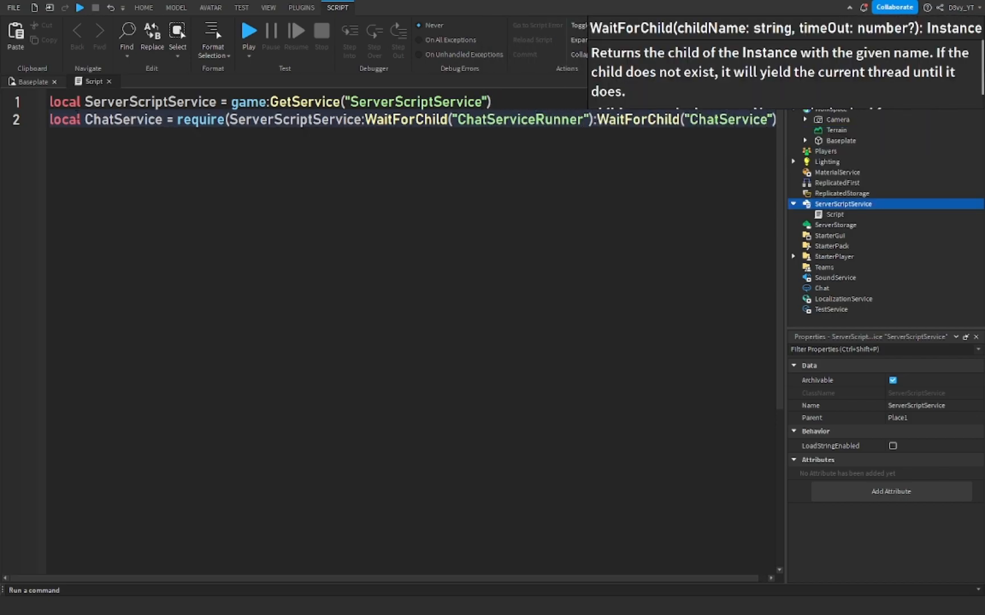
{"action": "type", "text": "local Players = game:GetService(\"Players"}
{"action": "type", "text": "local Owner"}
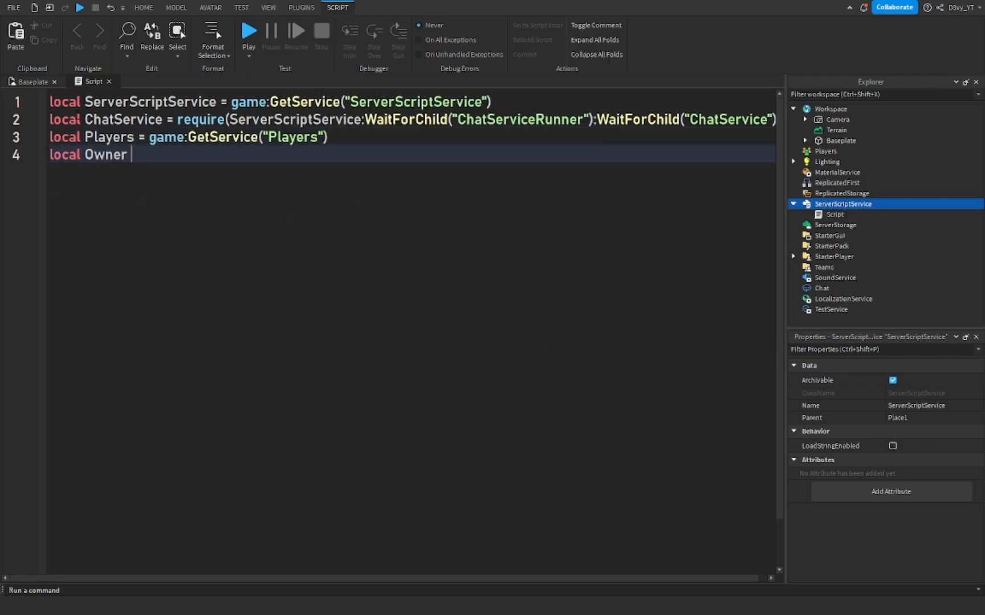
{"action": "type", "text": "= ('D3vy_YT')"}
{"action": "type", "text": "ChatService.SpeakerAdded:C"}
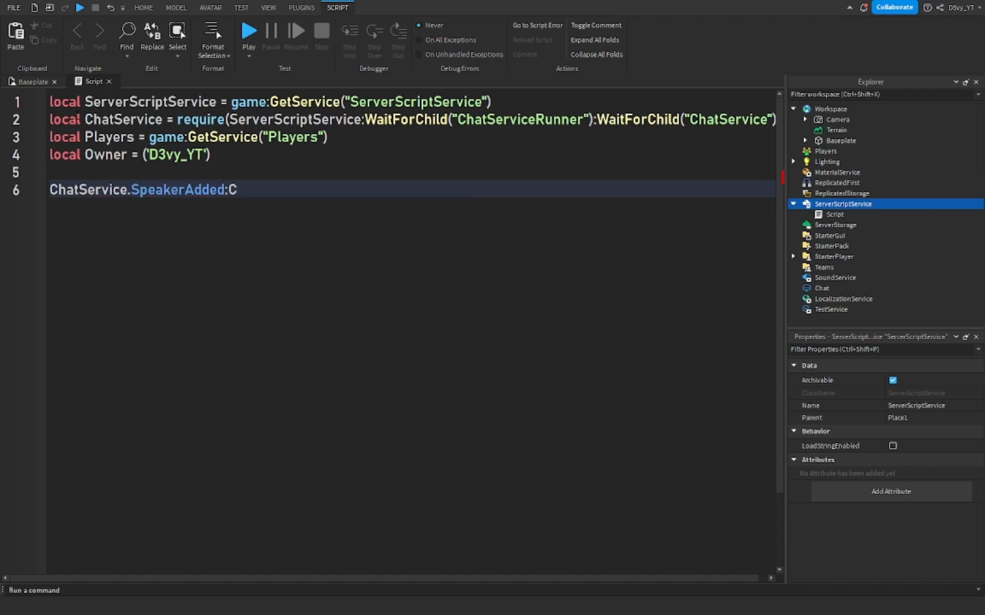
Write the SpeakerAdded handler that checks the owner and calls SetExtraData('Tags', {}).
{"action": "type", "text": "onnect(function(PlrName)"}
{"action": "type", "text": "for _,v in pairs(Owner) do"}
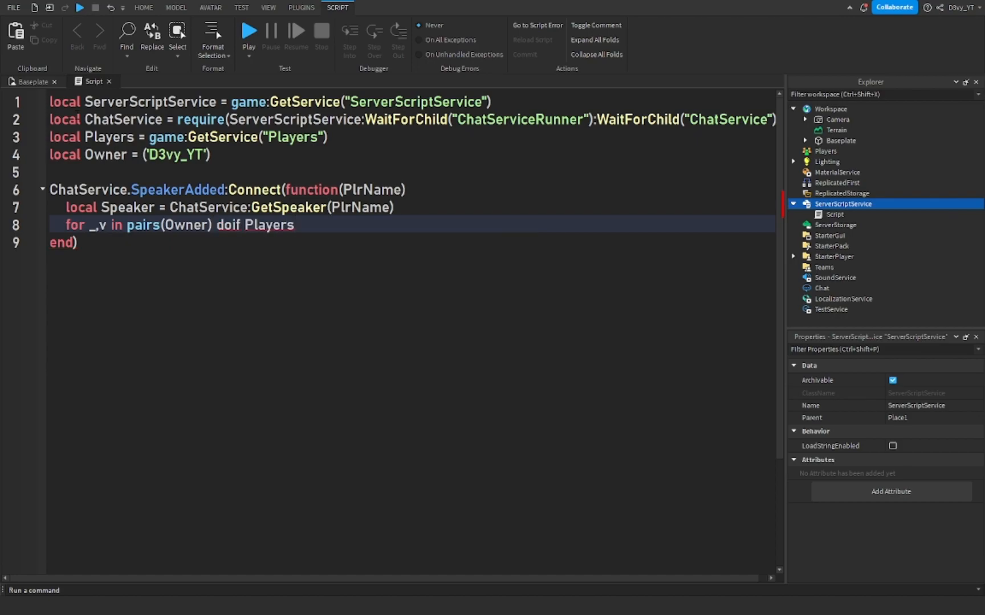
{"action": "type", "text": "if Players[p"}
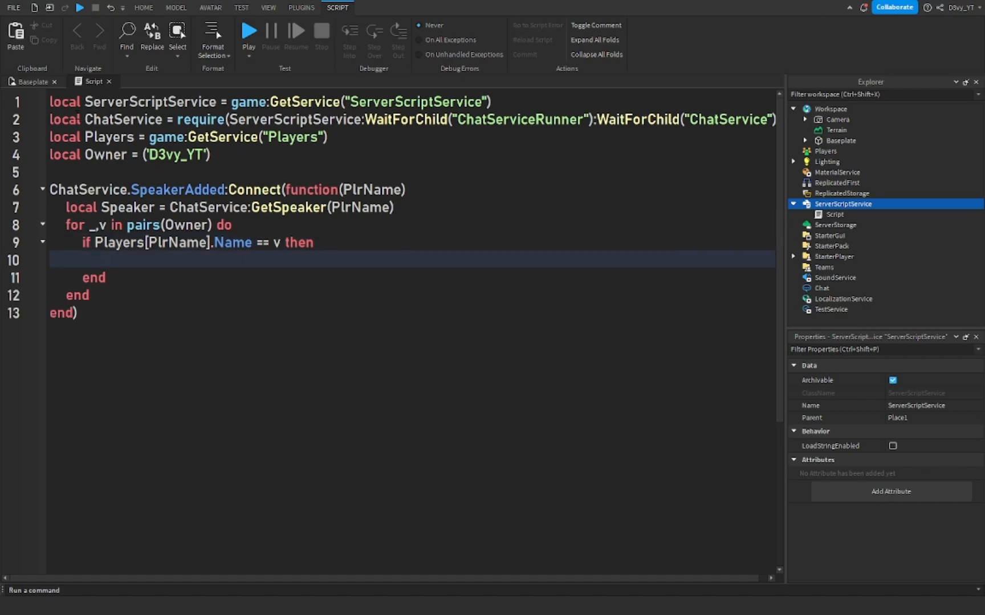
{"action": "type", "text": "Speaker.SetExtraData"}
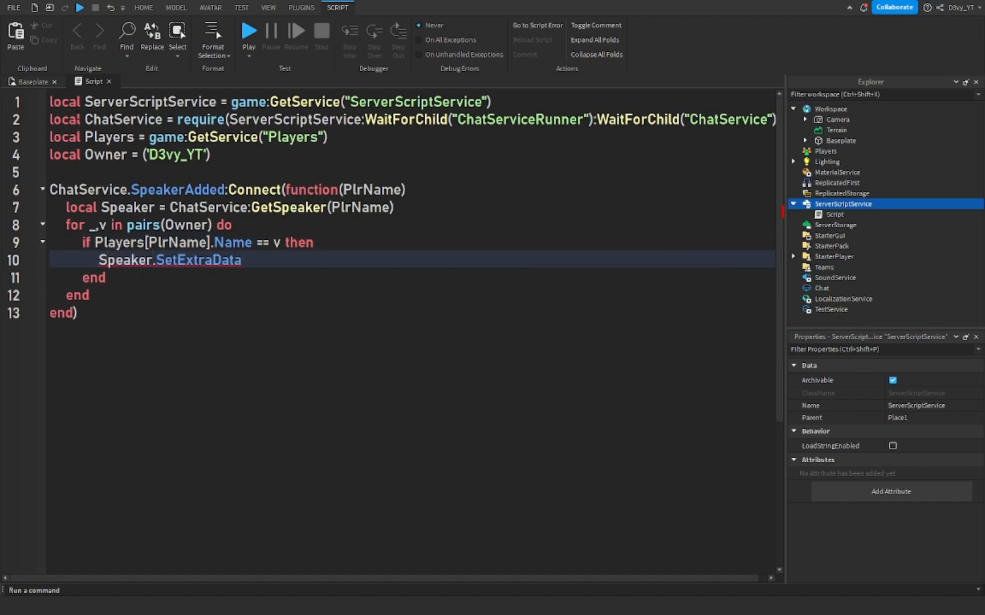
{"action": "type", "text": "('Tags', {})"}
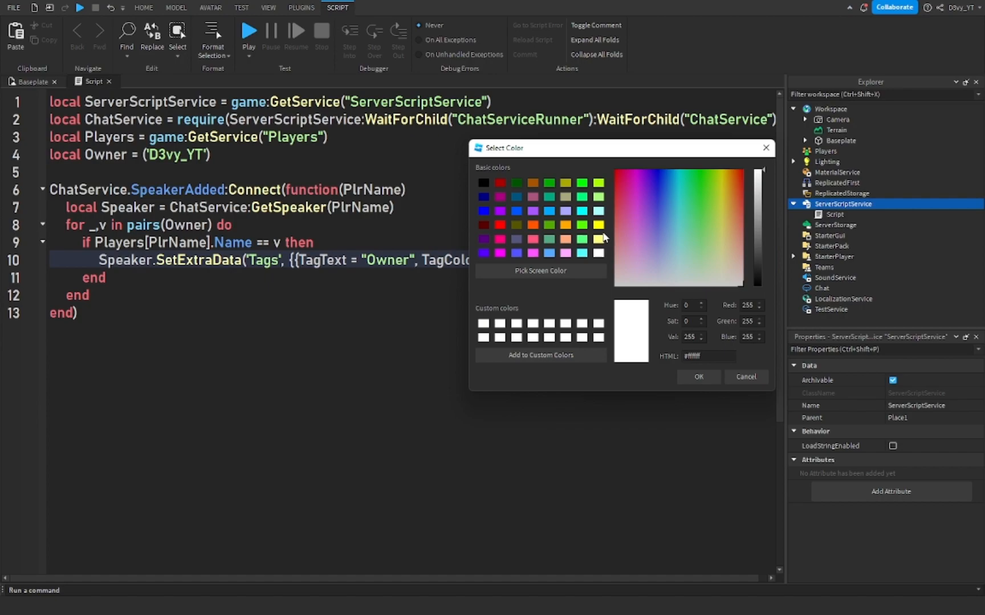
Pick yellow (255, 255, 0) as the Owner tag colour and confirm it.
{"action": "left_click", "coordinate": [697, 377]}
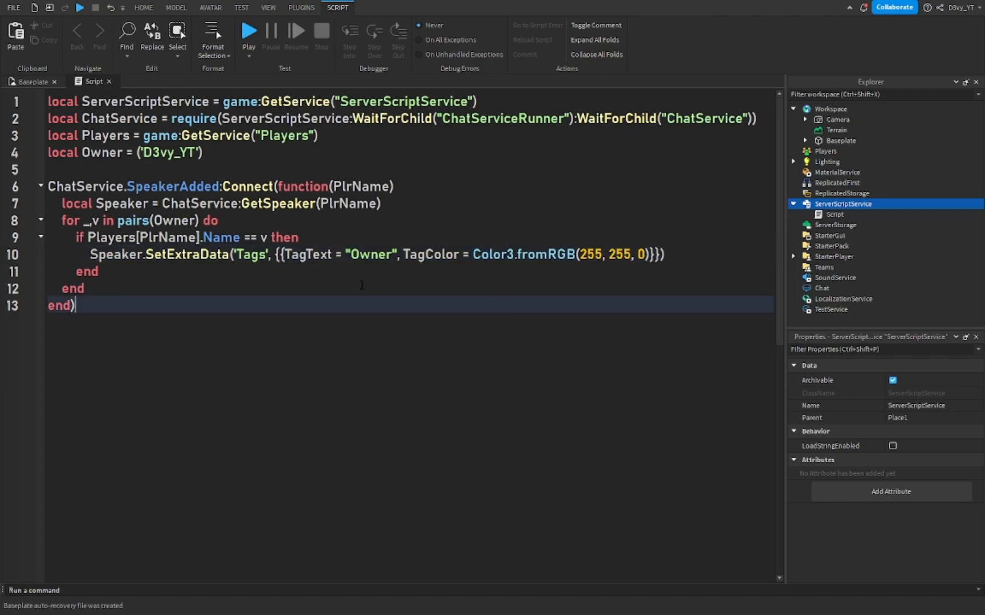
{"action": "left_click", "coordinate": [149, 153]}
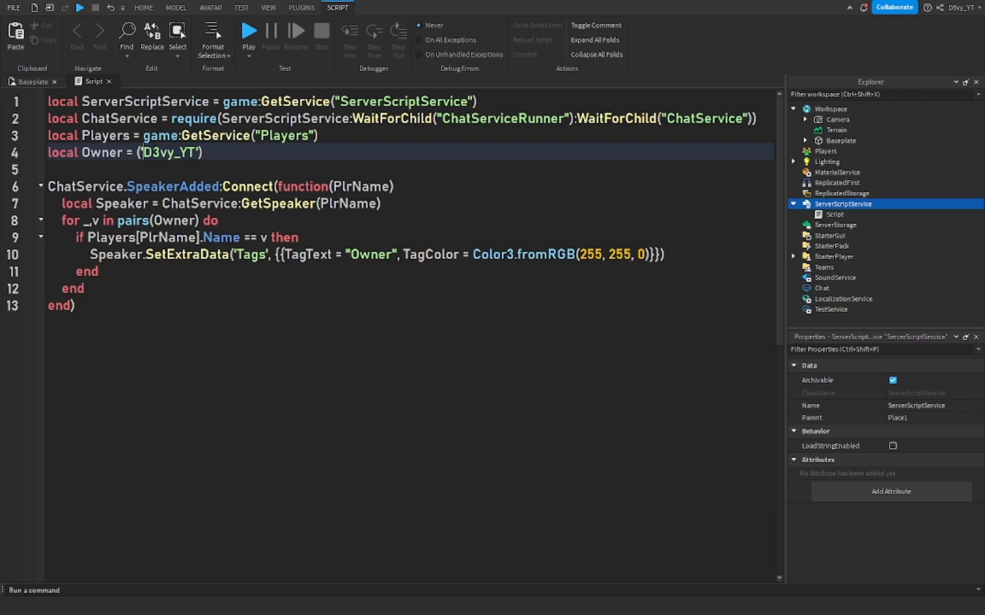
Select the owner username on line 4 and the Owner tag text.
{"action": "double_click", "coordinate": [170, 153]}
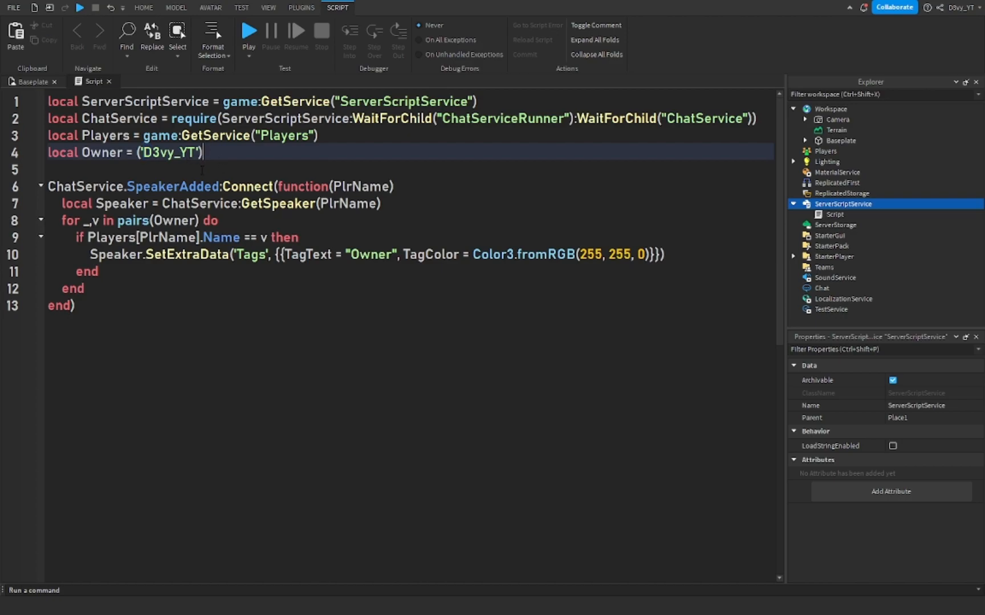
{"action": "double_click", "coordinate": [370, 254]}
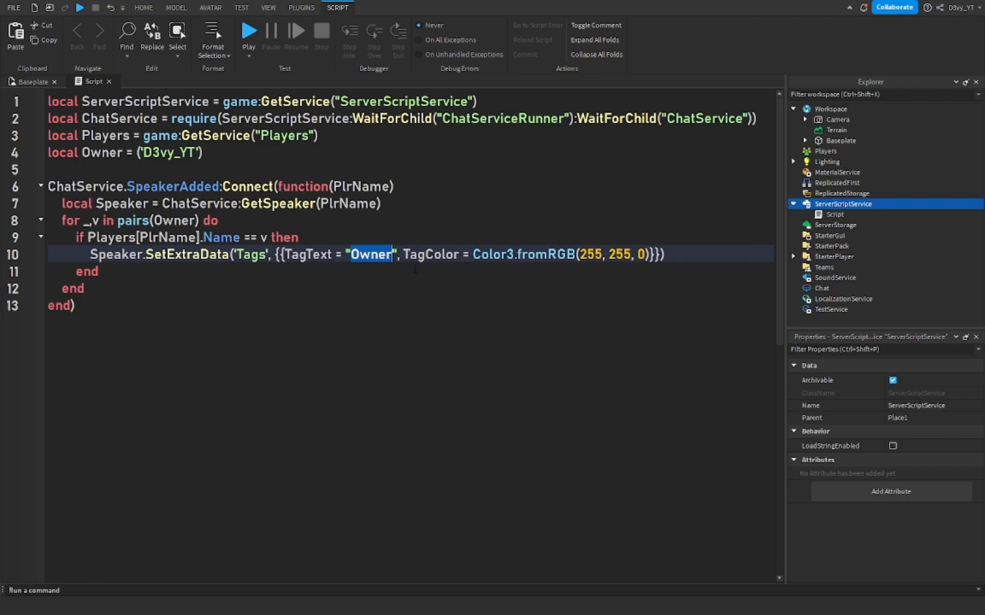
{"action": "mouse_move", "coordinate": [595, 272]}
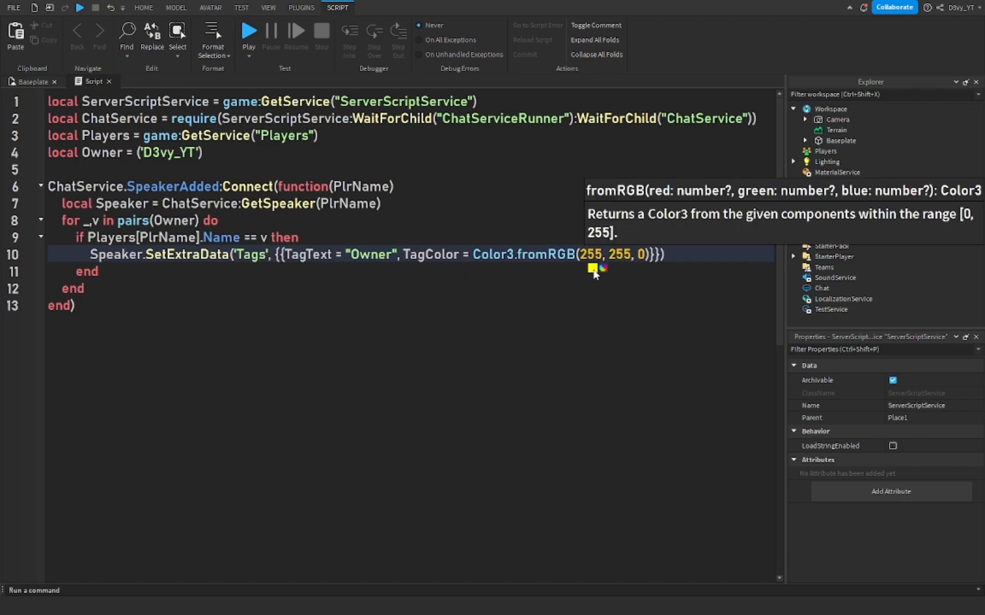
{"action": "mouse_move", "coordinate": [605, 276]}
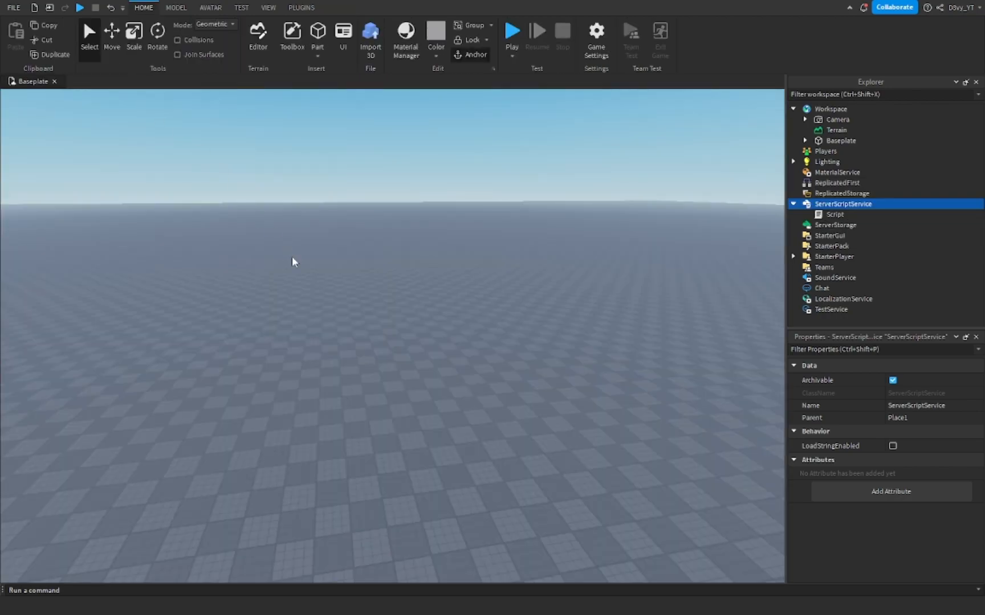
Play-test the chat, show Output, and fix the owner table and Speaker:SetExtraData call.
{"action": "left_click", "coordinate": [511, 30]}
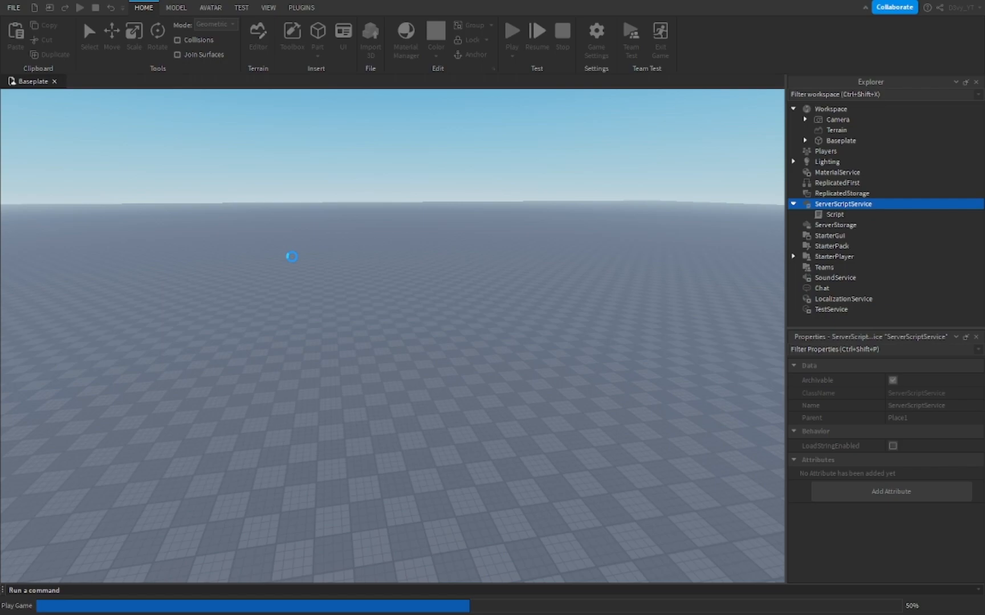
{"action": "left_click", "coordinate": [511, 29]}
{"action": "type", "text": "Hi"}
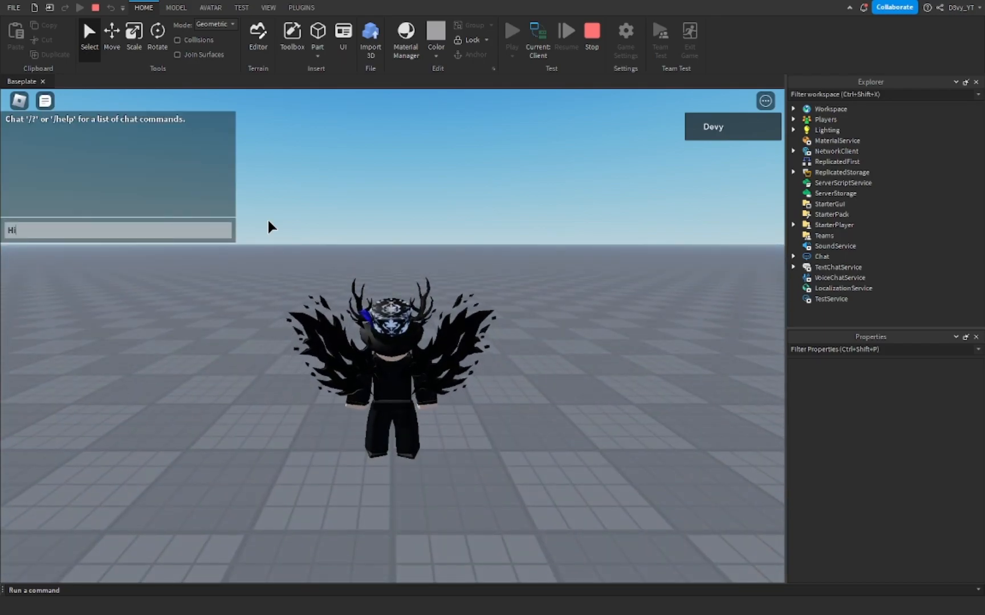
{"action": "left_click", "coordinate": [269, 7]}
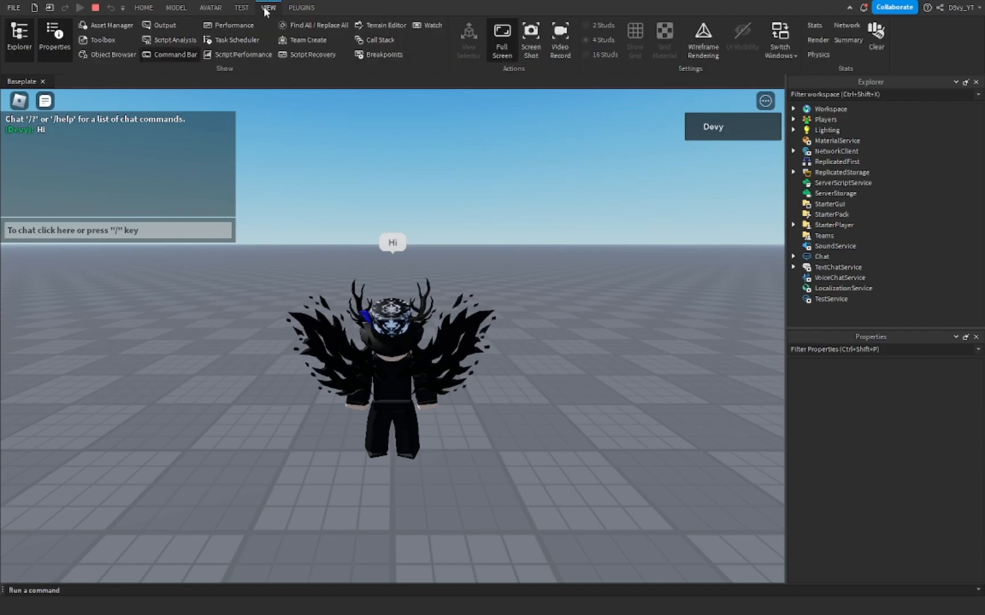
{"action": "left_click", "coordinate": [165, 25]}
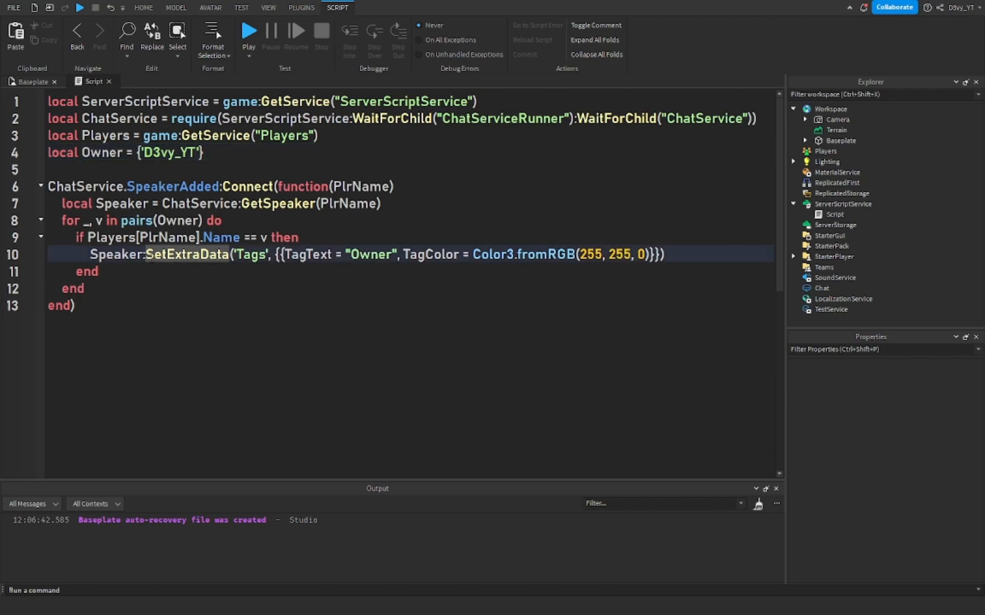
{"action": "left_click", "coordinate": [85, 288]}
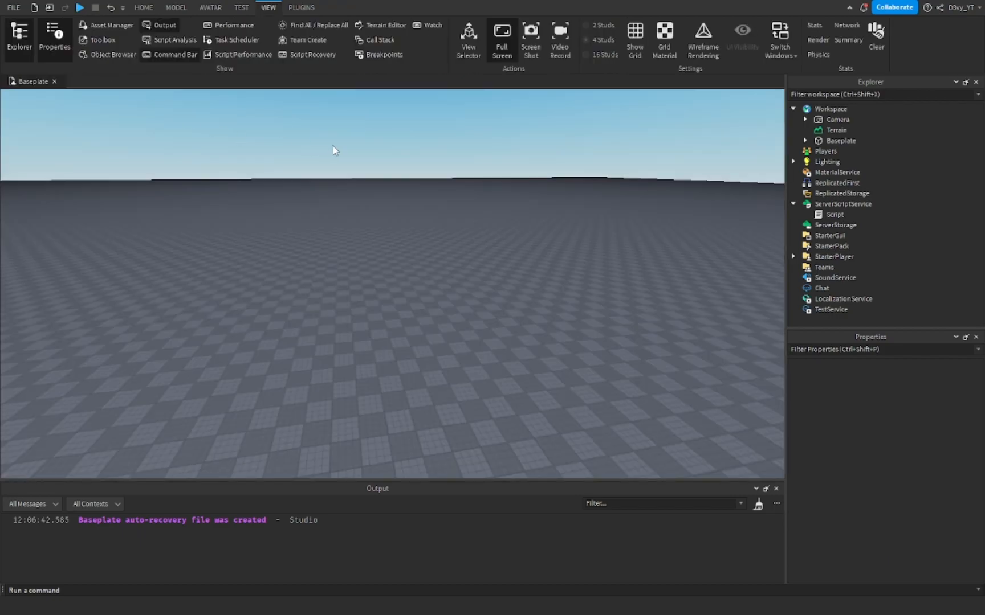
Play-test, chat Hello, confirm the yellow [Owner] tag, then stop the test.
{"action": "left_click", "coordinate": [79, 8]}
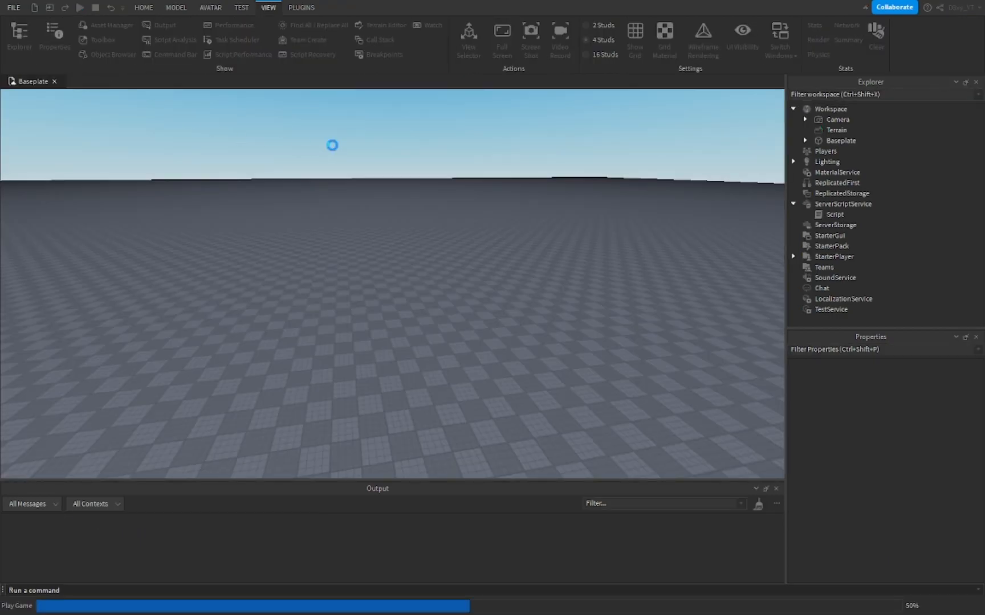
{"action": "left_click", "coordinate": [78, 7]}
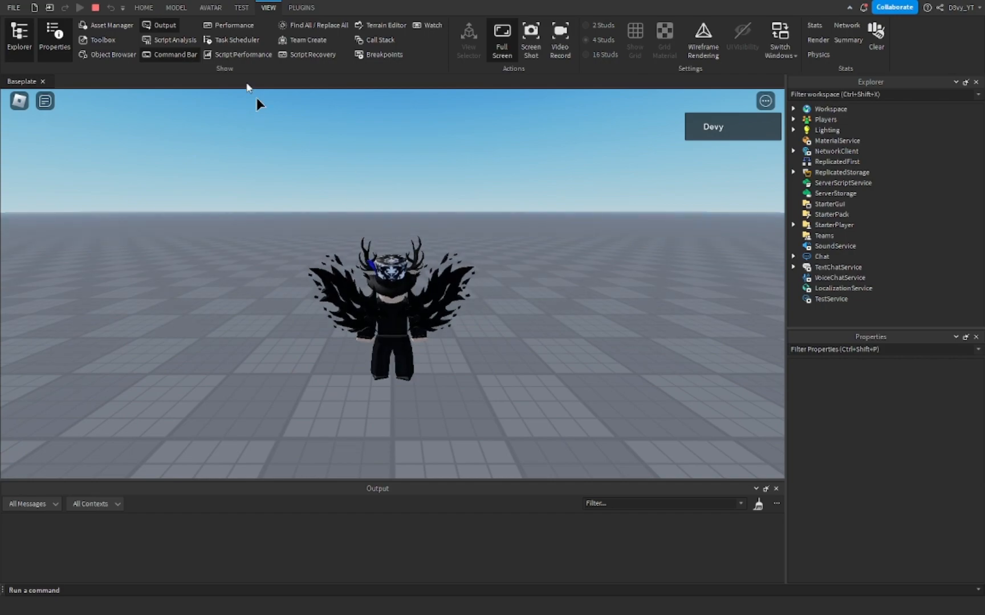
{"action": "left_click", "coordinate": [44, 100]}
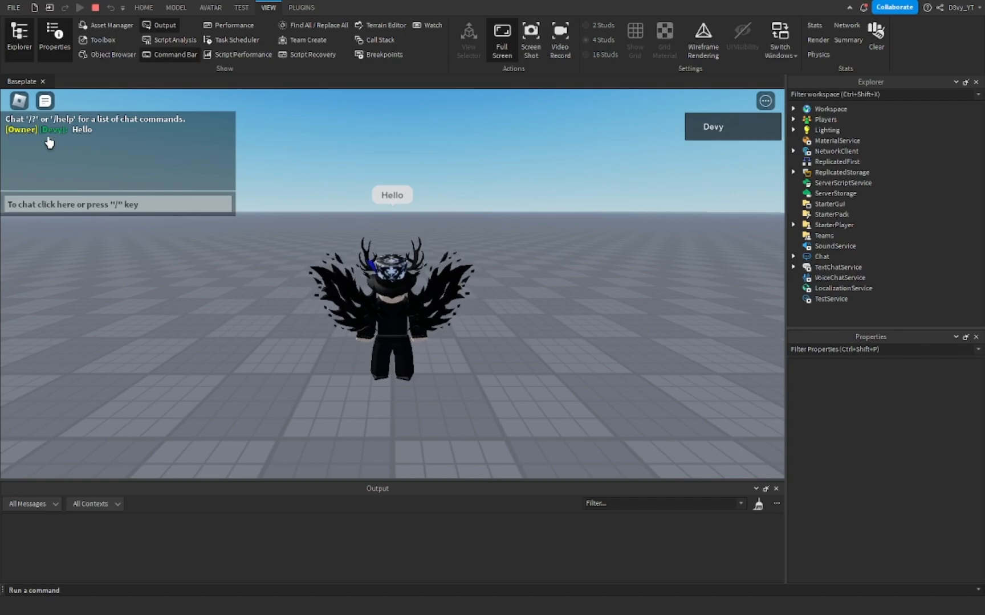
{"action": "left_click", "coordinate": [96, 7]}
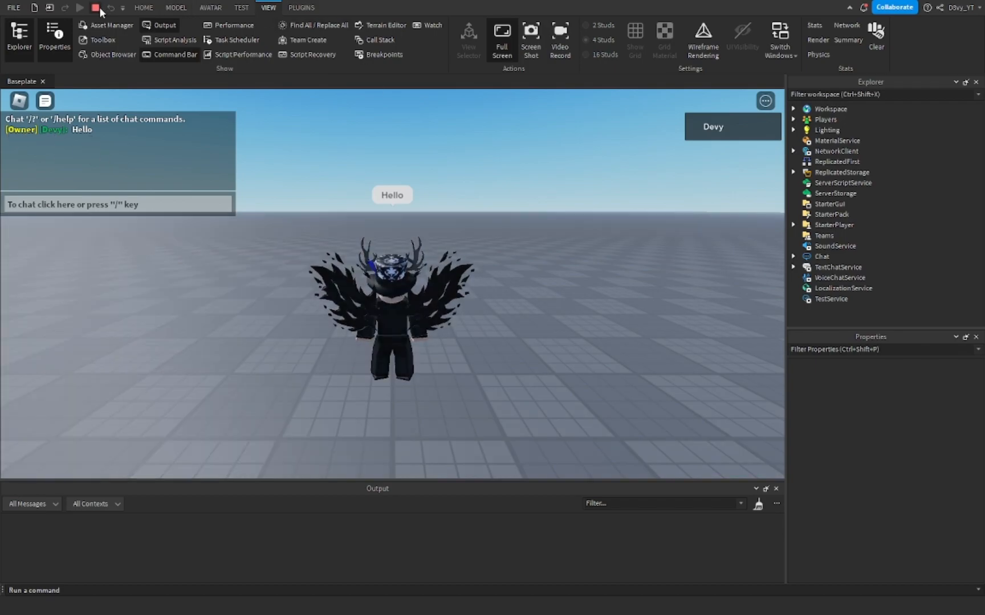
{"action": "left_click", "coordinate": [95, 8]}
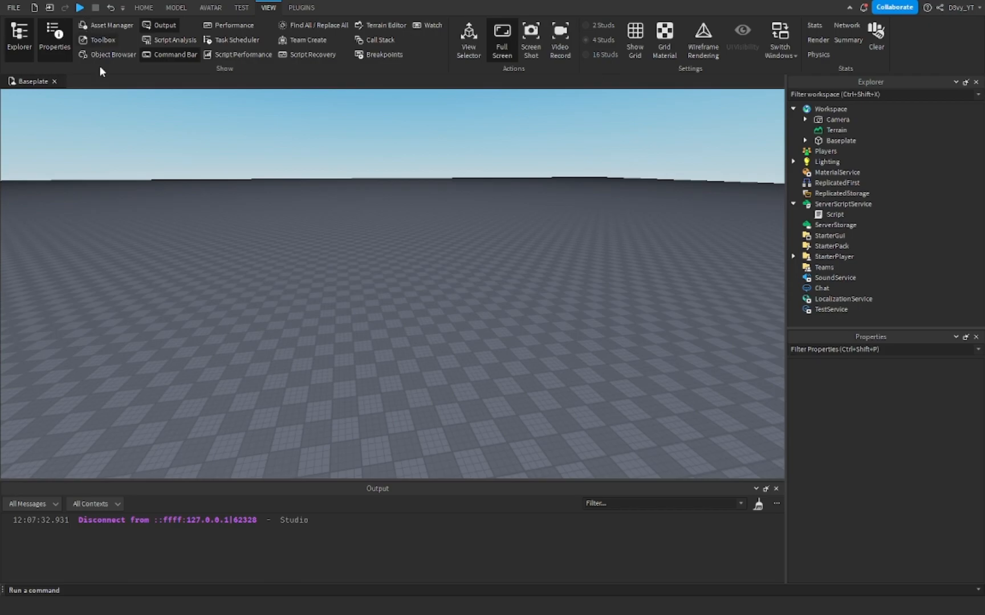
Reopen the tag script and change the owner name to Roblox.
{"action": "left_click", "coordinate": [834, 214]}
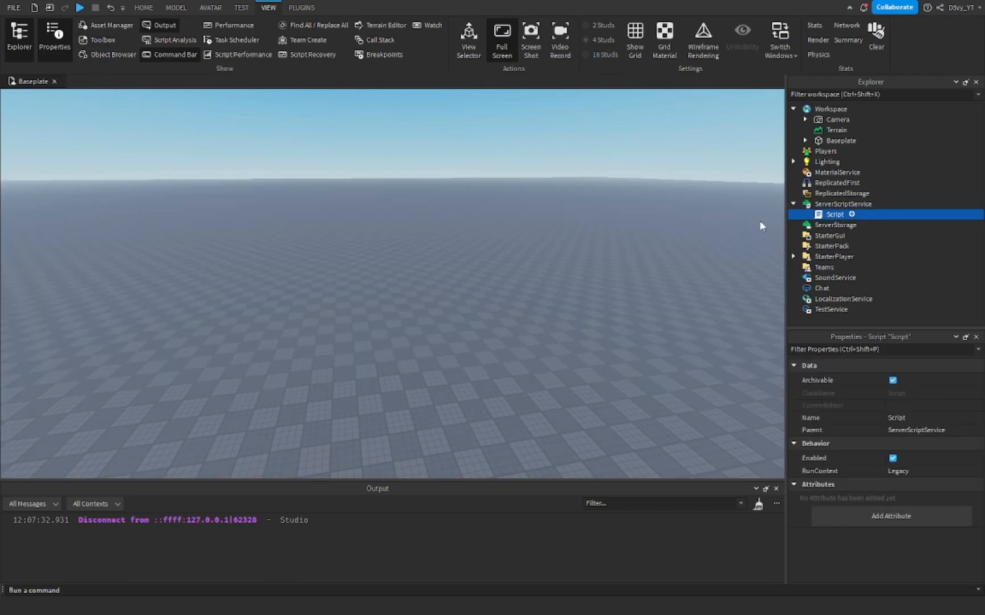
{"action": "double_click", "coordinate": [834, 214]}
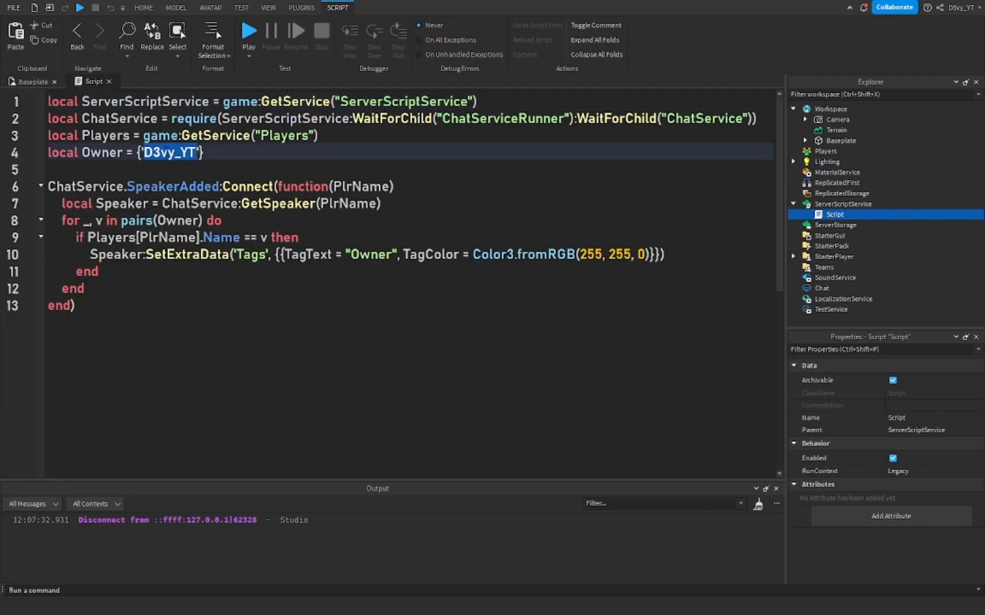
{"action": "type", "text": "Roblox"}
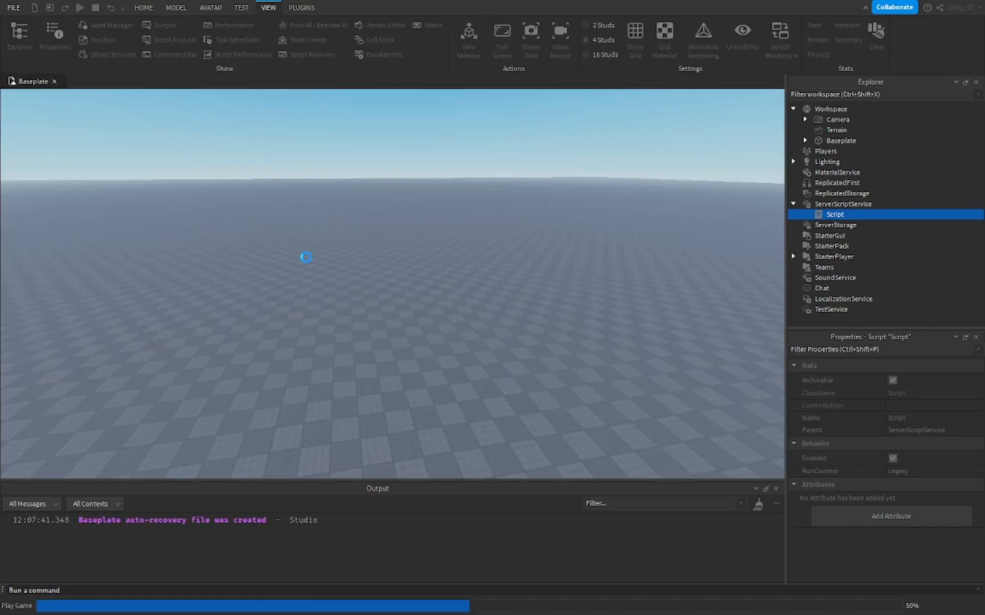
Chat Hello in the play-test without a tag, stop, and reopen the script.
{"action": "left_click", "coordinate": [79, 7]}
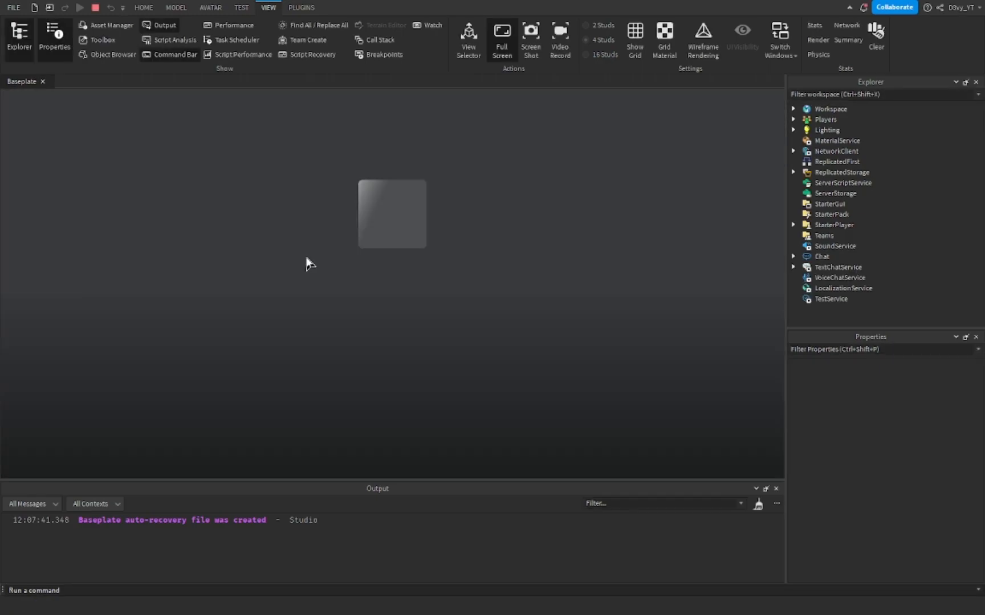
{"action": "left_click", "coordinate": [79, 7]}
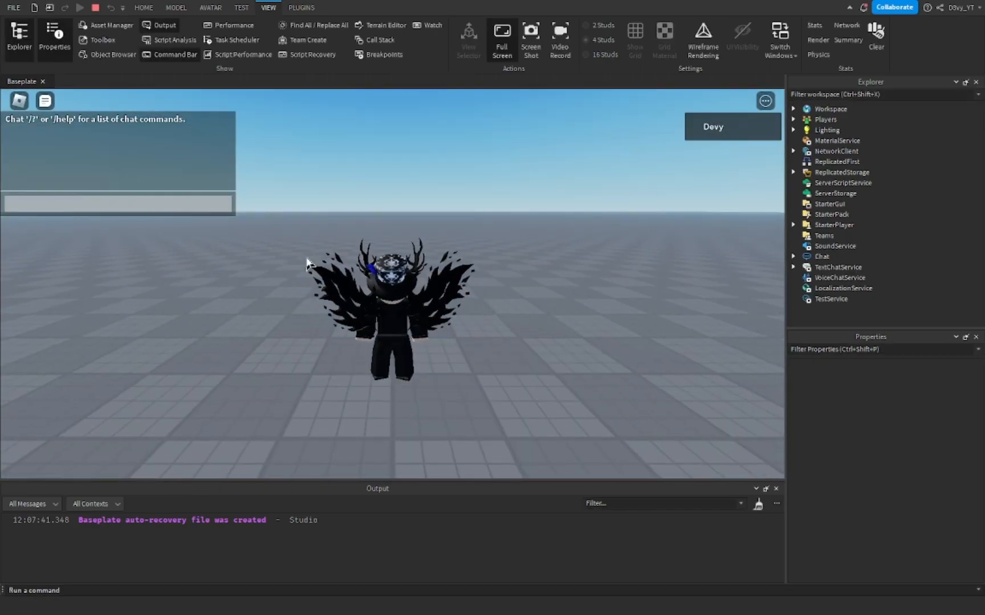
{"action": "type", "text": "Hello"}
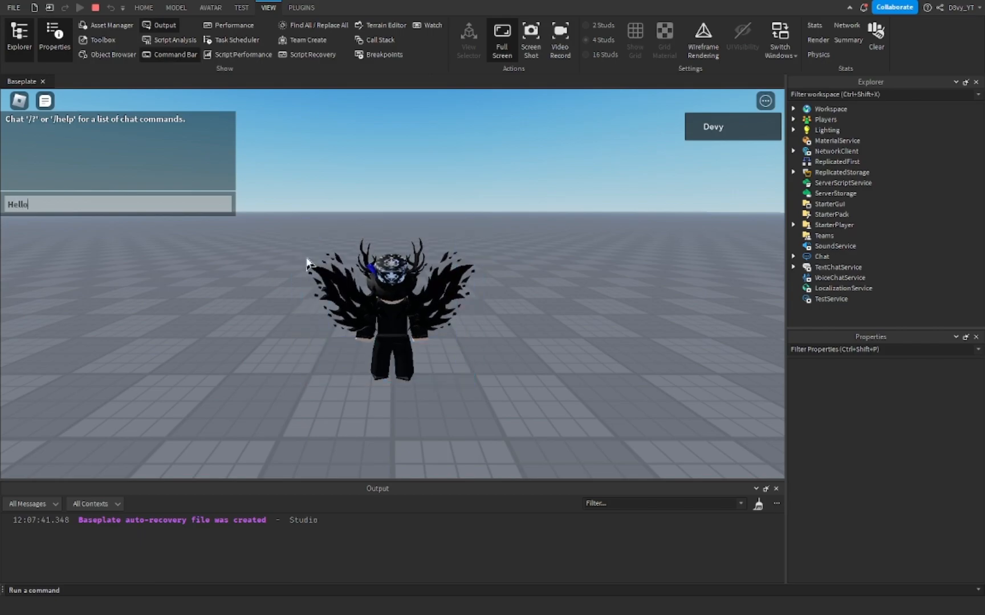
{"action": "key", "text": "Return"}
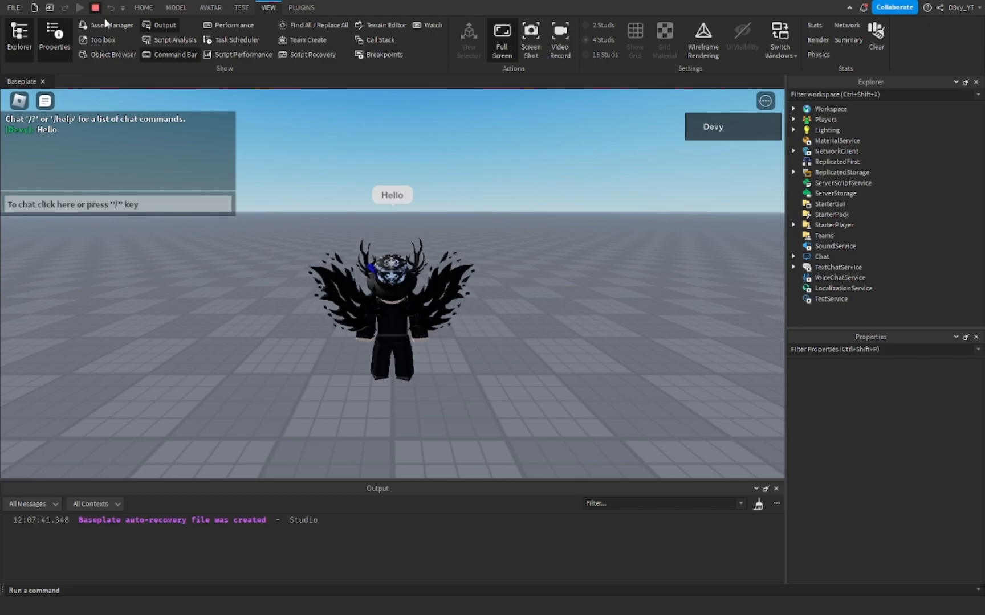
{"action": "left_click", "coordinate": [94, 8]}
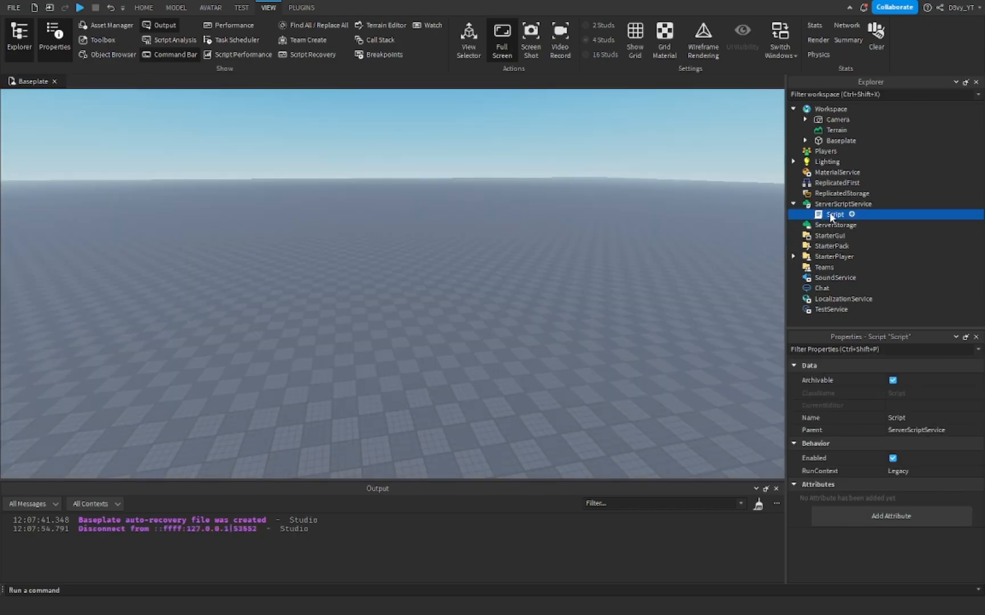
{"action": "double_click", "coordinate": [835, 215]}
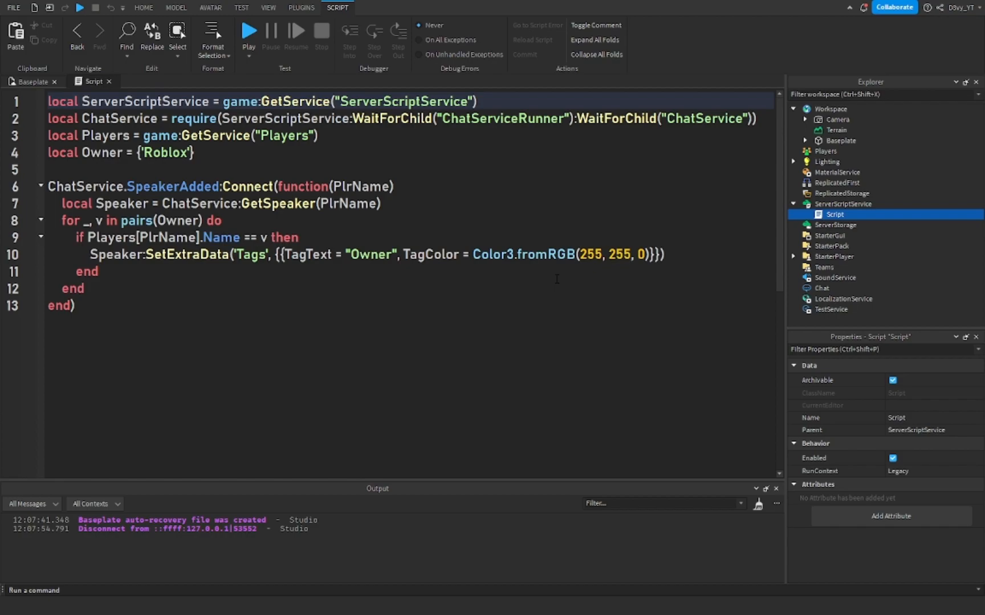